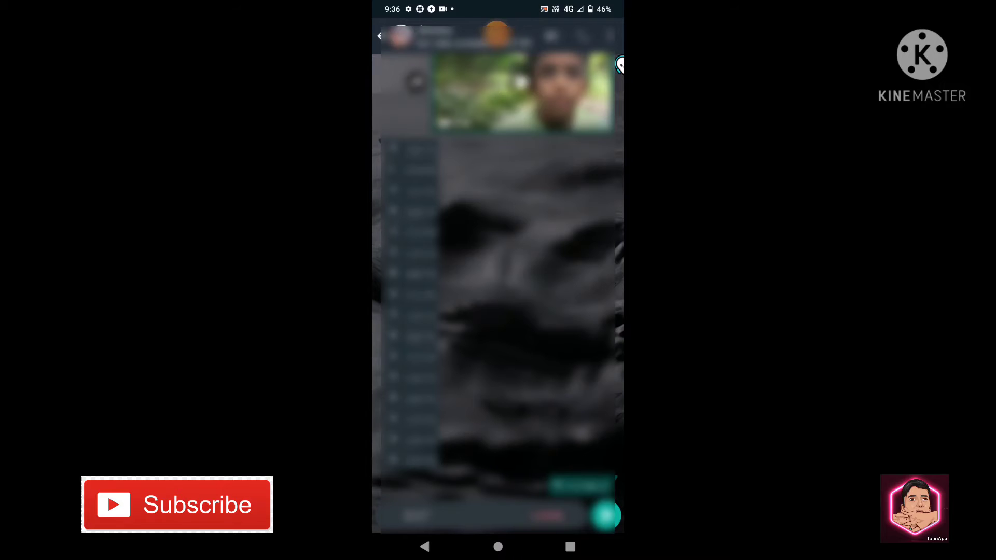
pyautogui.click(424, 546)
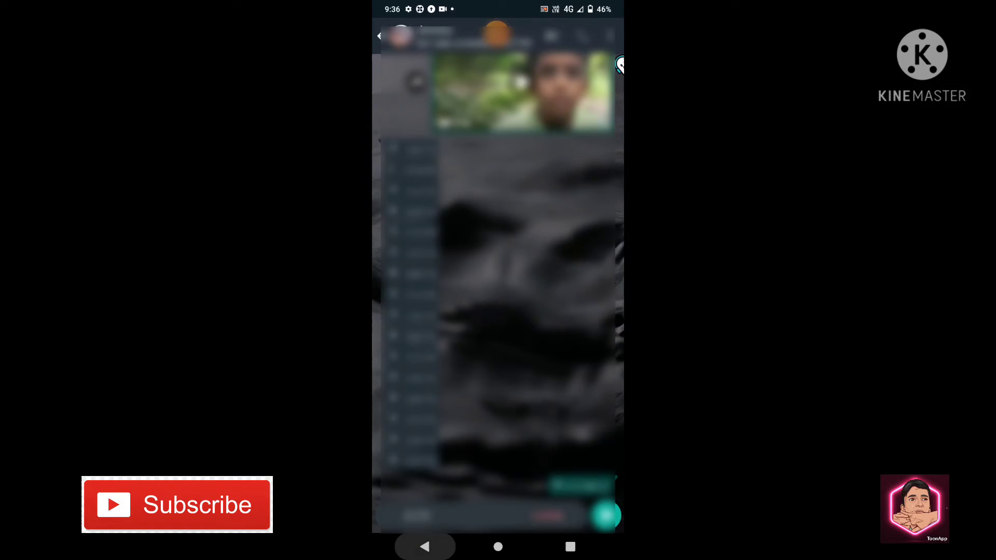